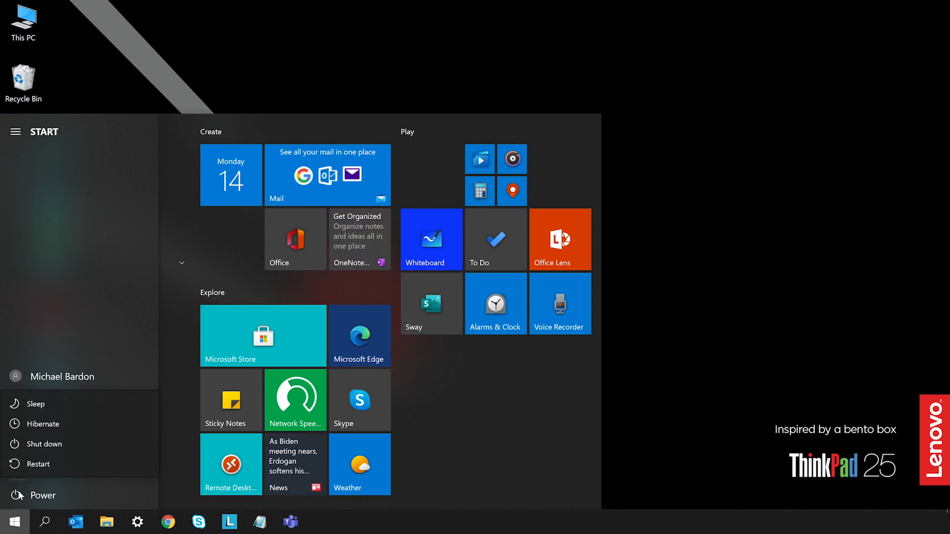
mouse_move(18, 497)
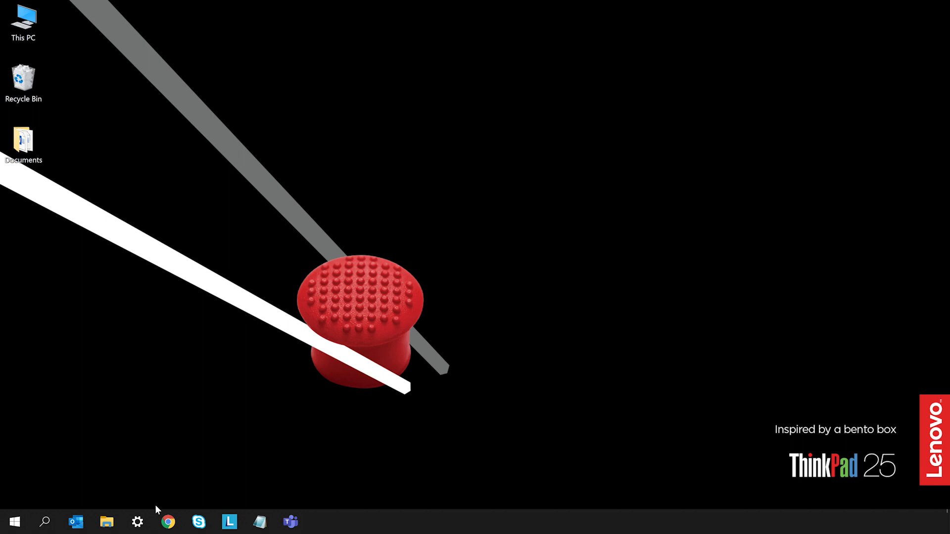
Step: Check for Windows updates in Update & Security so available updates begin downloading, then switch to Lenovo Vantage
left_click(137, 521)
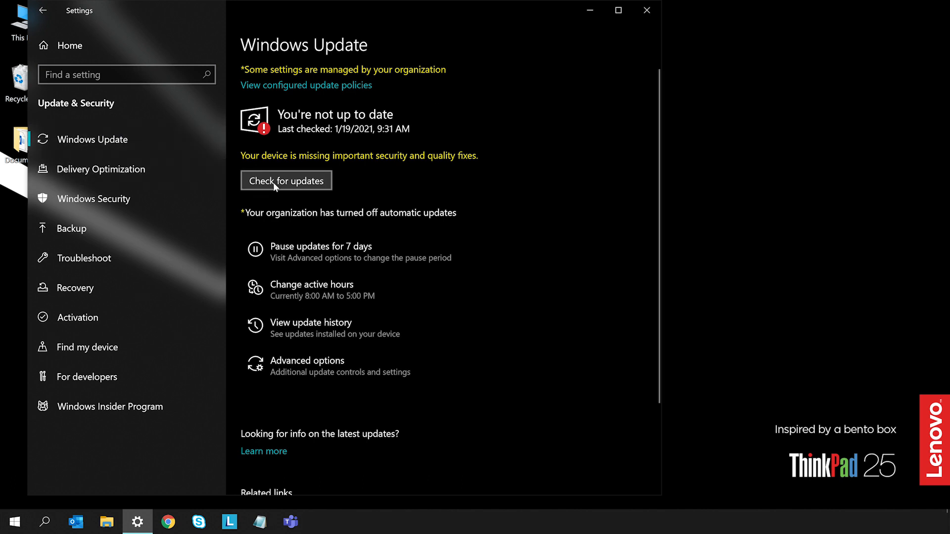
left_click(285, 180)
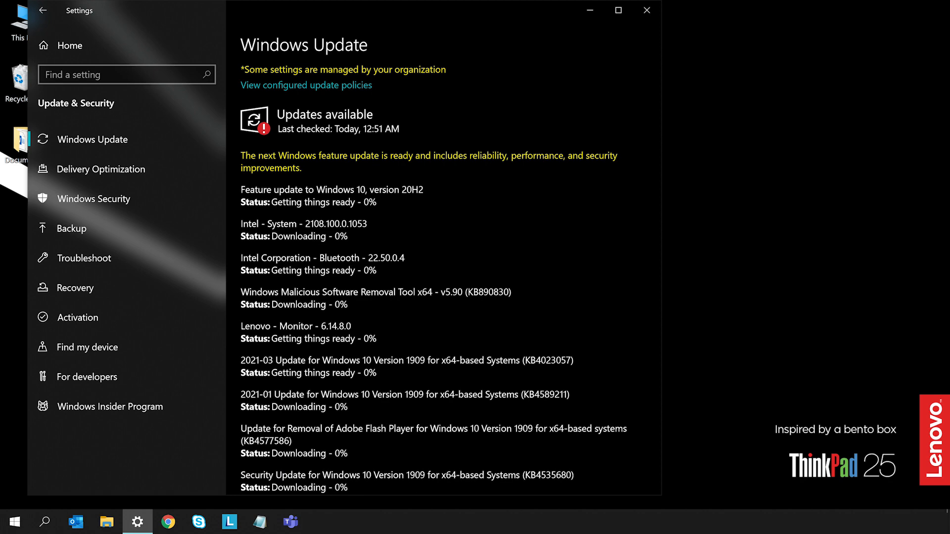
left_click(229, 521)
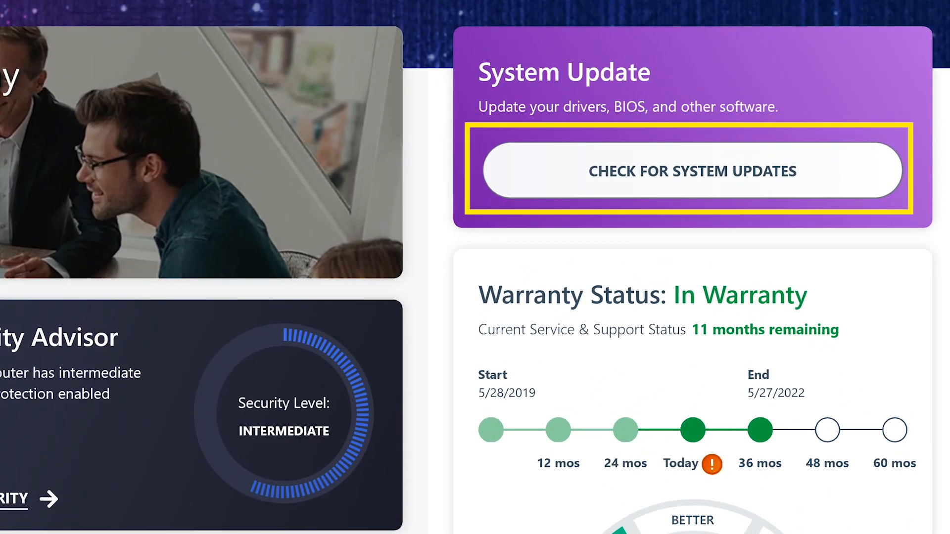
mouse_move(493, 168)
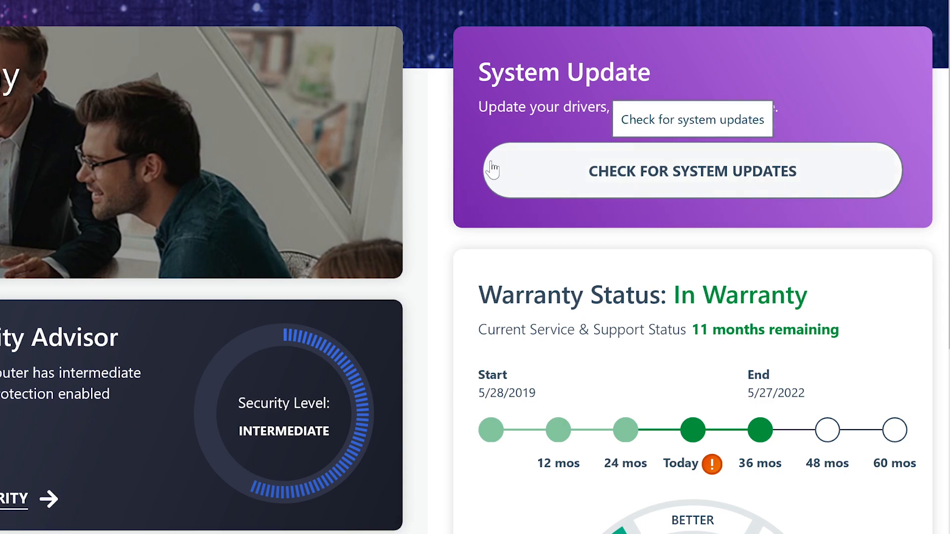
Step: Start a Lenovo Vantage system update check for drivers, BIOS and other software
left_click(692, 170)
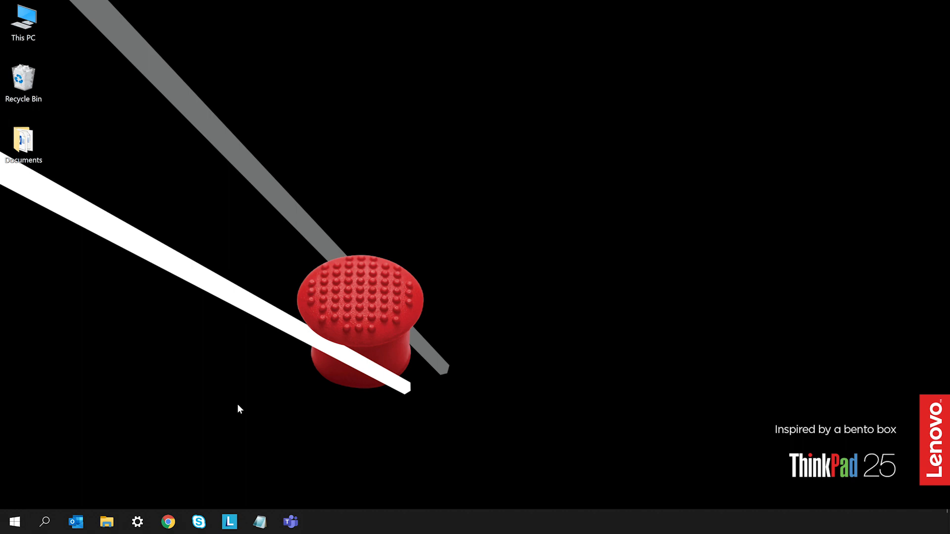
Step: Repair the 3D Viewer app from its Advanced options under Apps & features, keeping its data
left_click(137, 522)
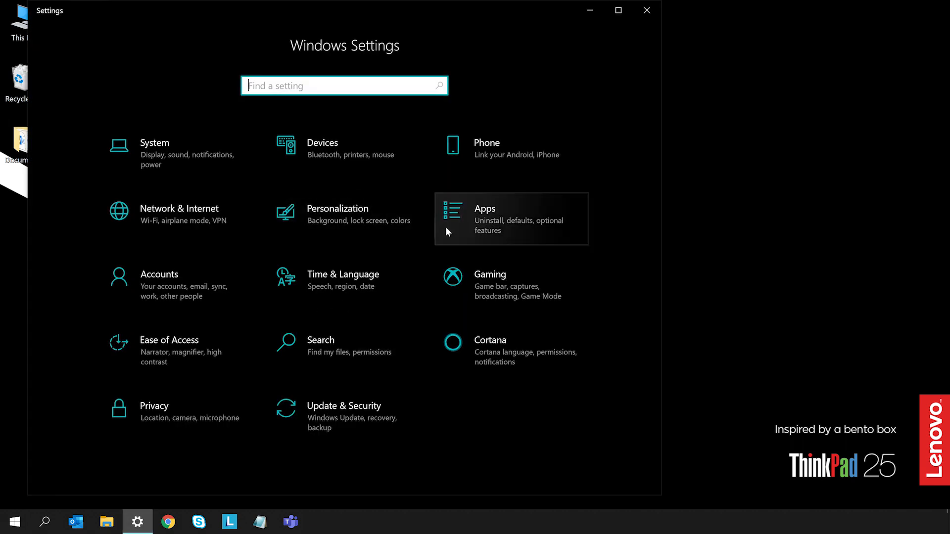
left_click(484, 208)
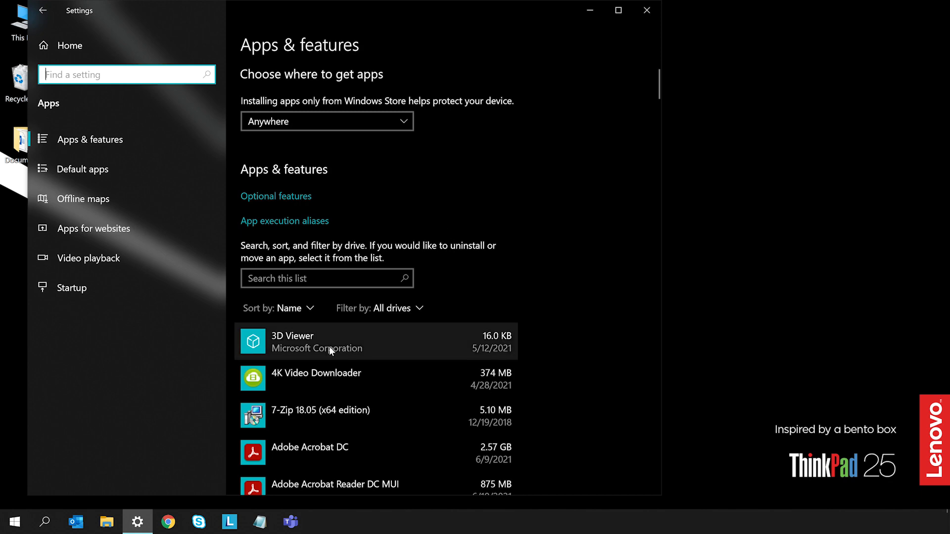
left_click(316, 341)
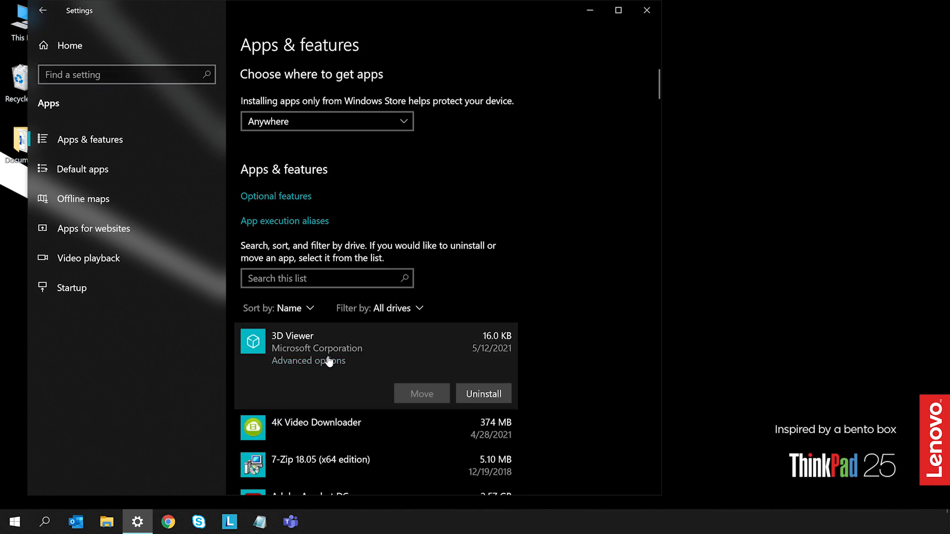
left_click(308, 360)
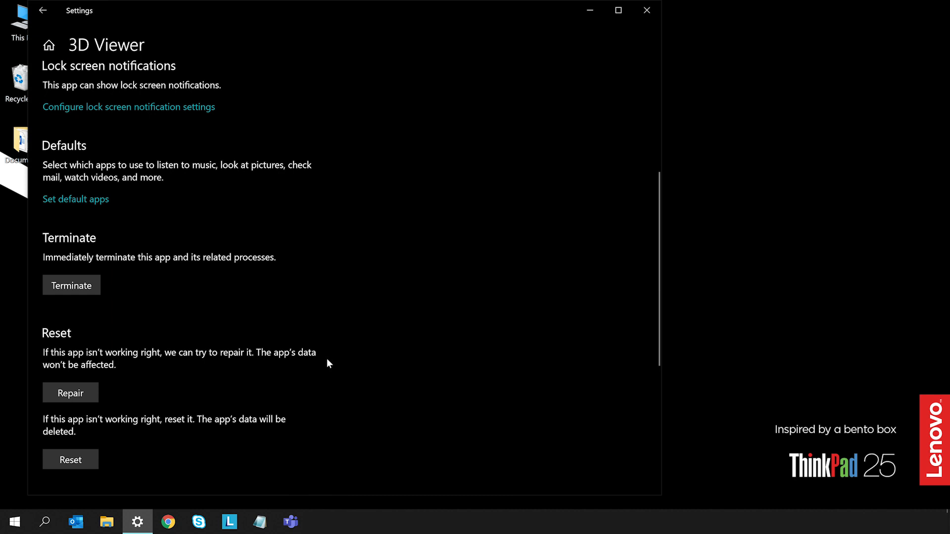
left_click(70, 271)
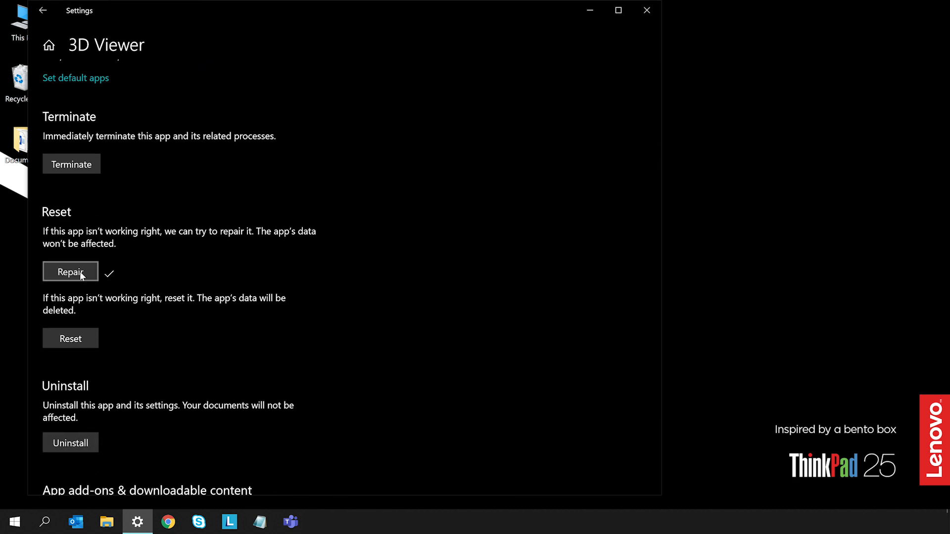